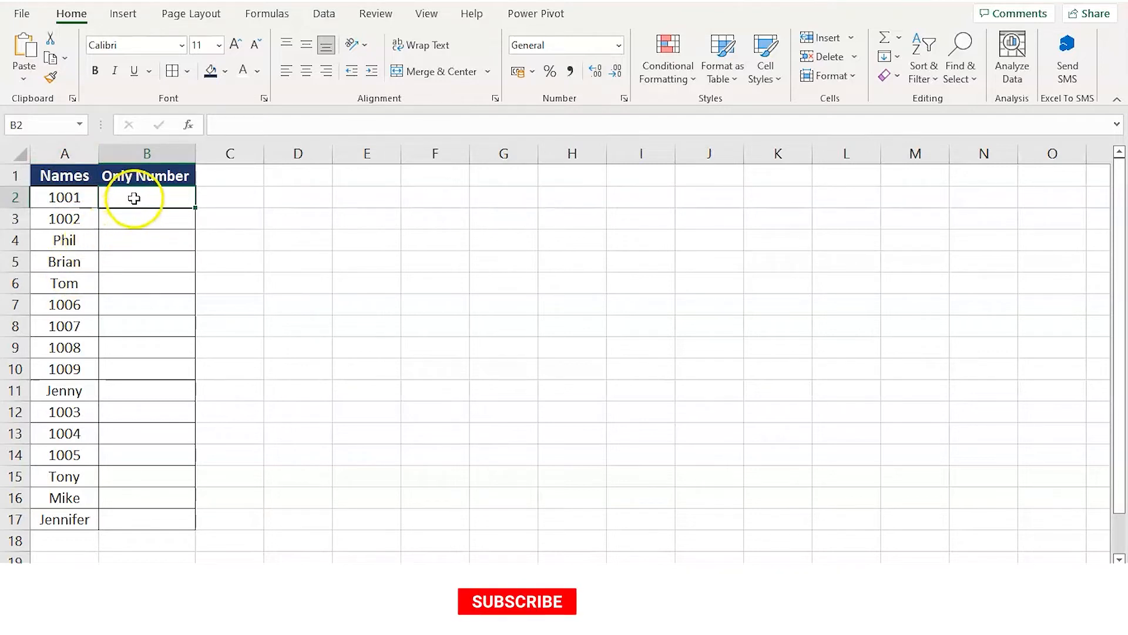
Enter =A2*1 in B2 so it returns 1001, then reselect B2
left_click(518, 618)
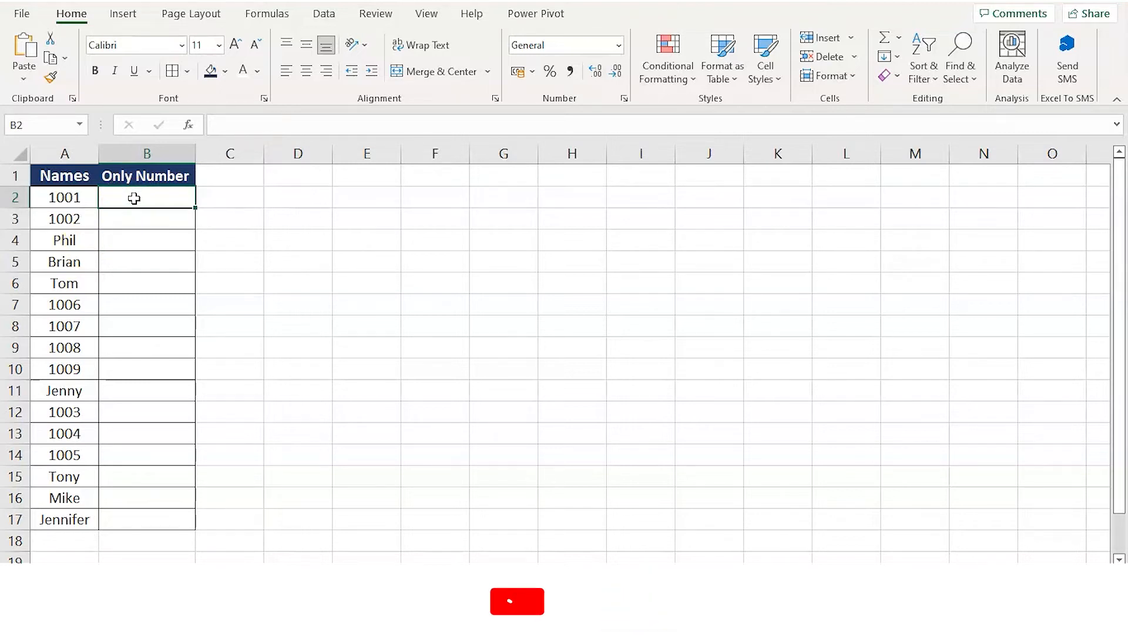
left_click(517, 601)
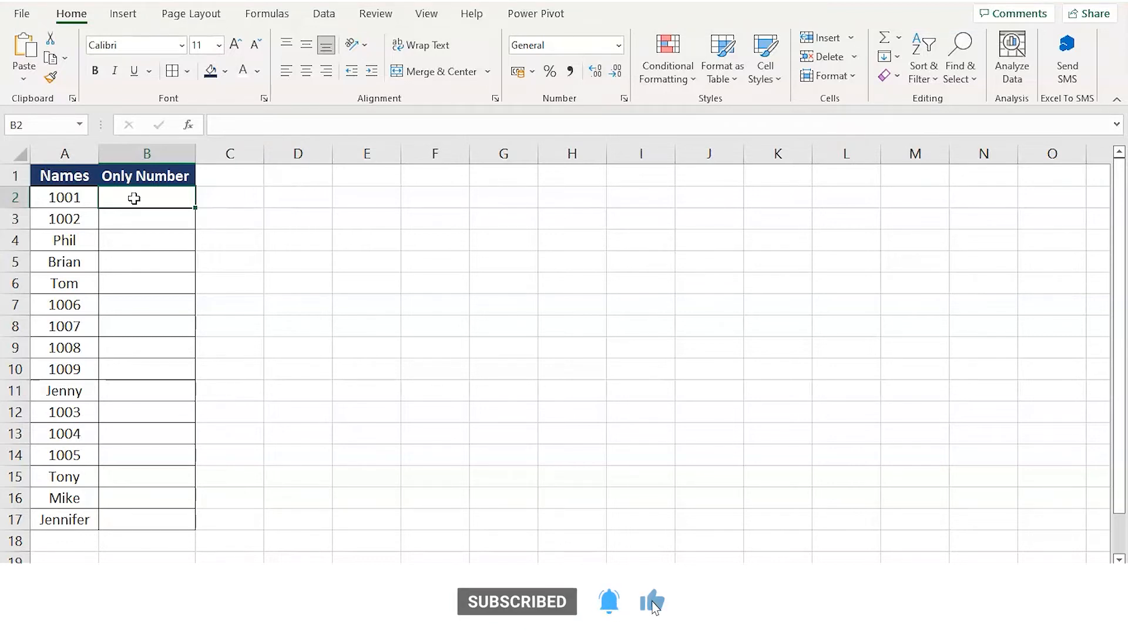
type("=")
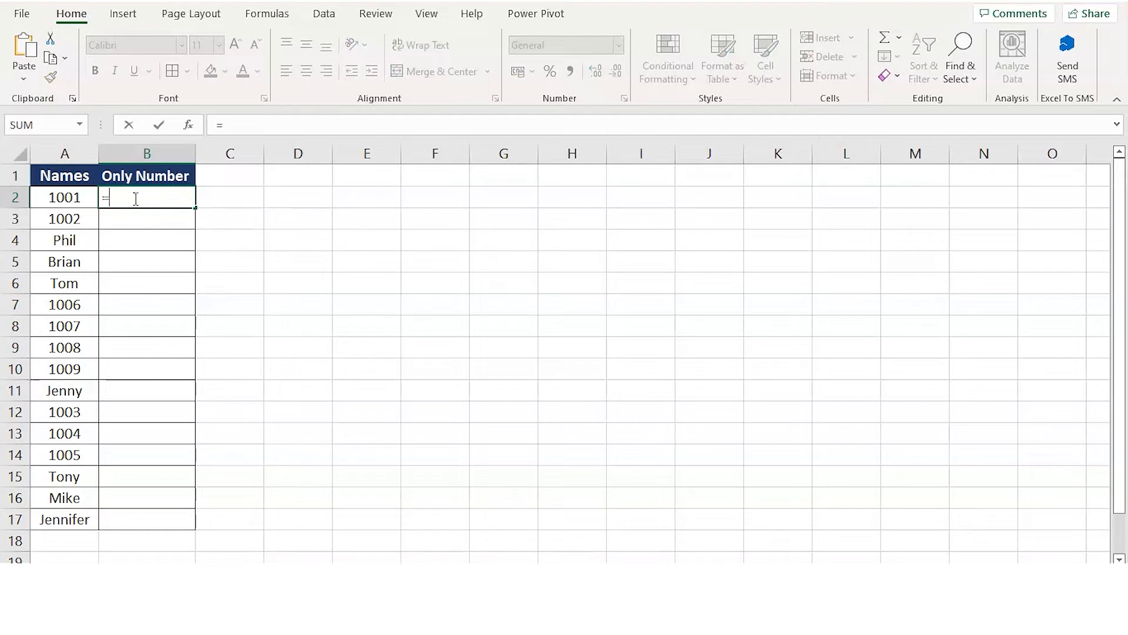
left_click(64, 197)
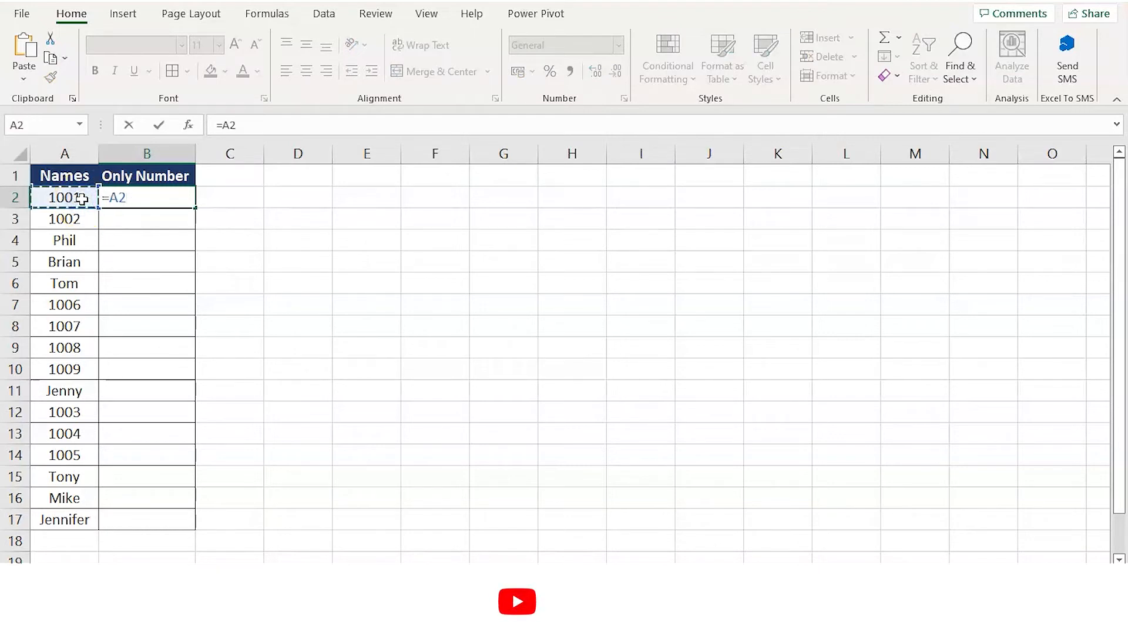
type("*")
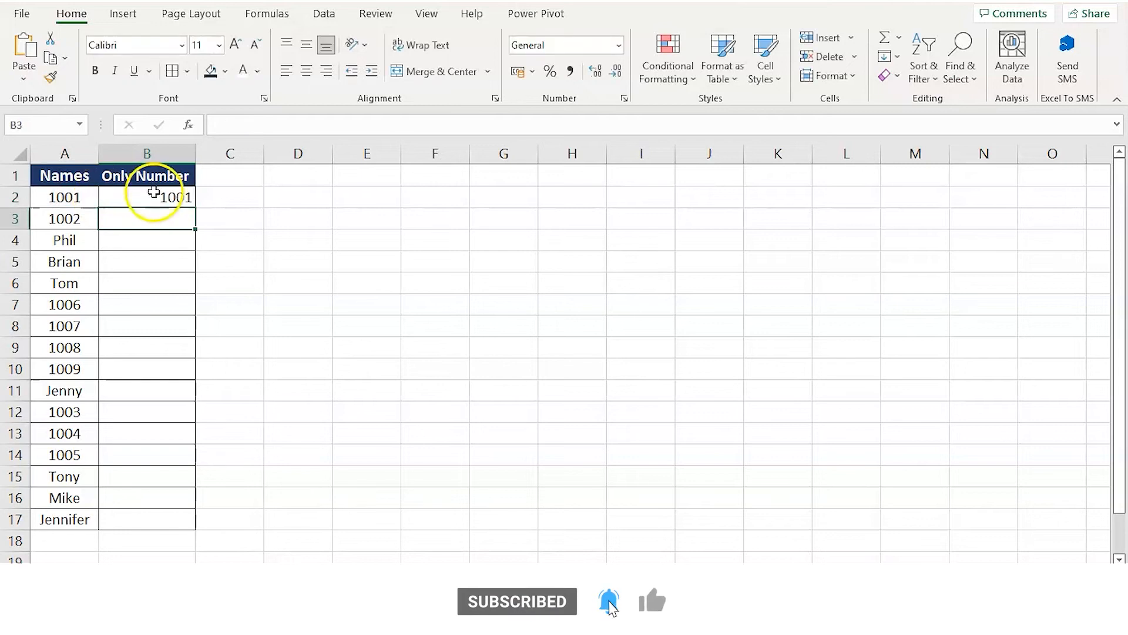
left_click(147, 197)
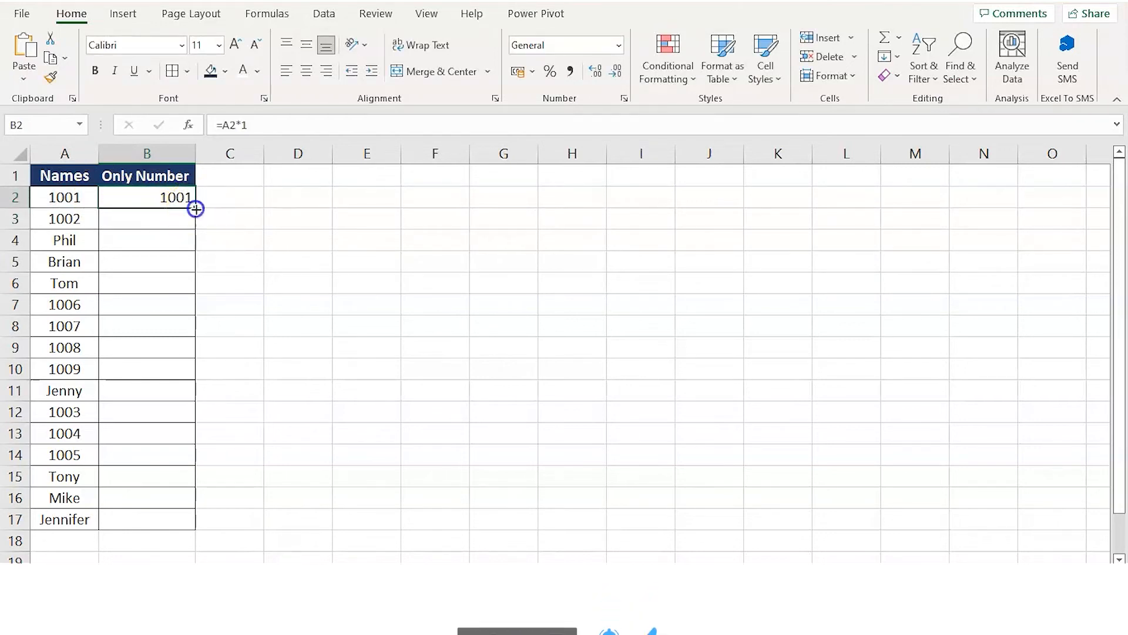
Fill B2's formula down to B17, yielding numbers for IDs and #VALUE! for names
left_click_drag(193, 210, 194, 520)
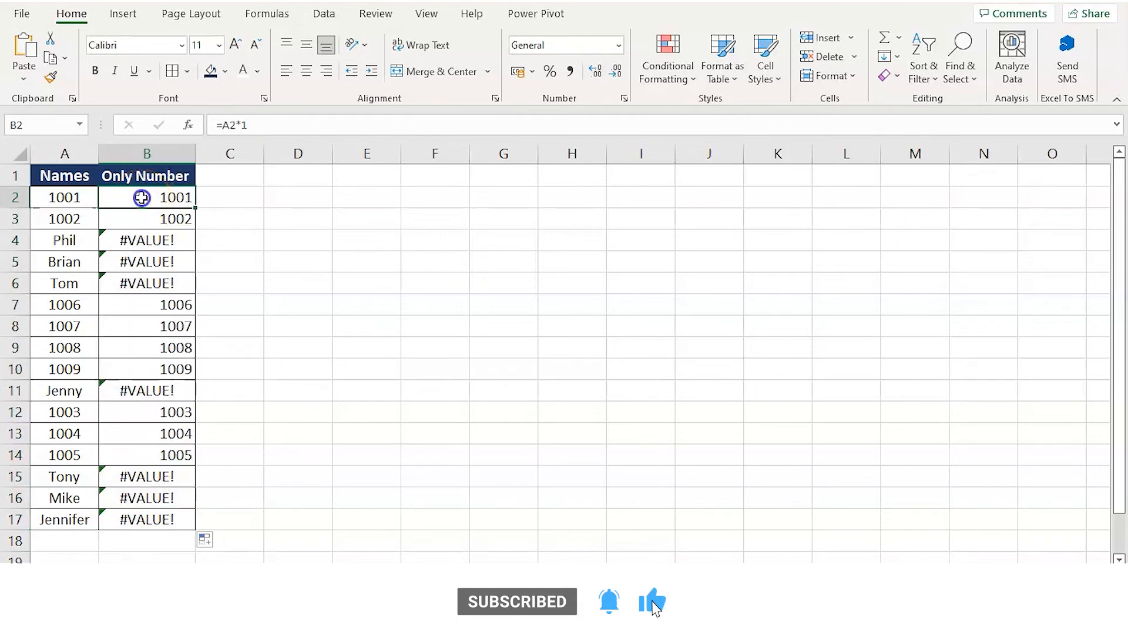
Rewrite B2 as =IFERROR(A2*1, " with the empty-text fallback still being typed
double_click(140, 197)
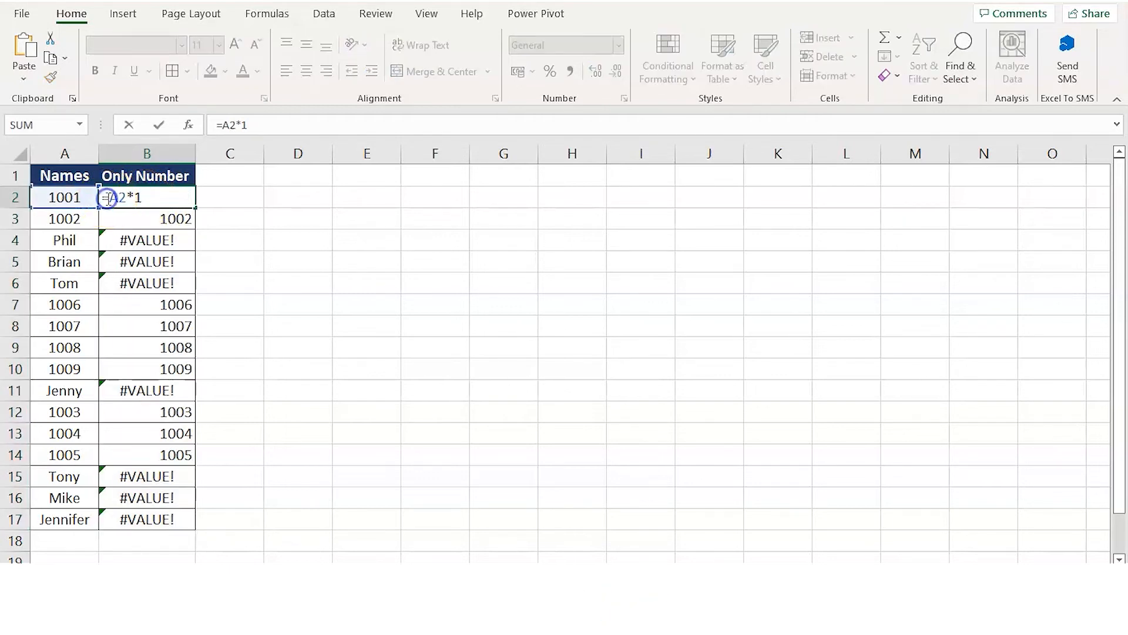
type("if")
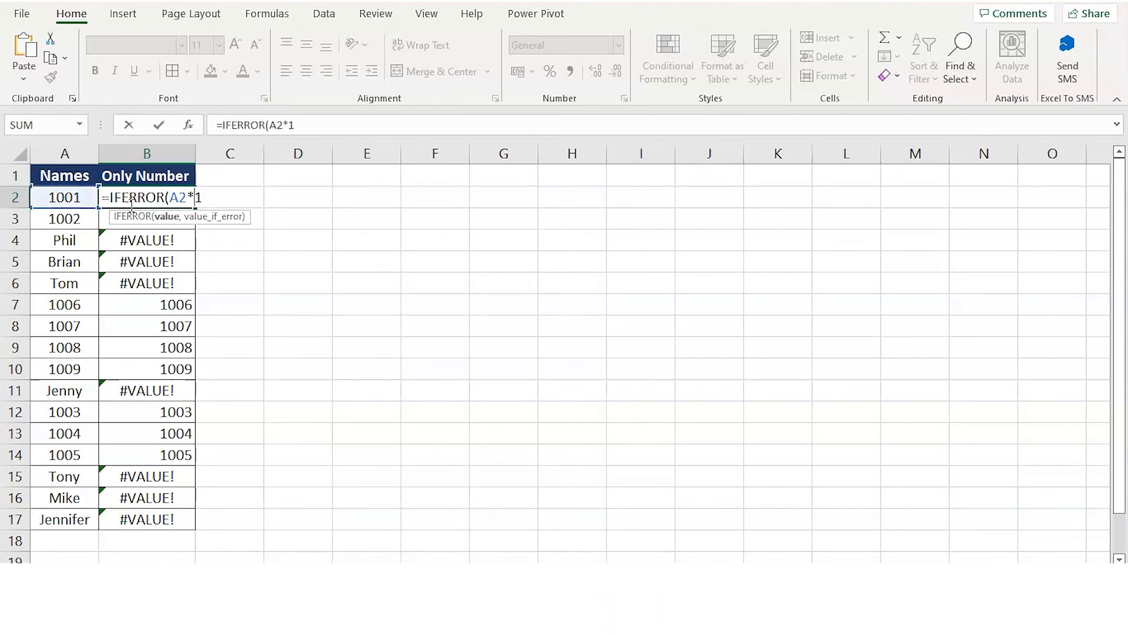
type(", \"")
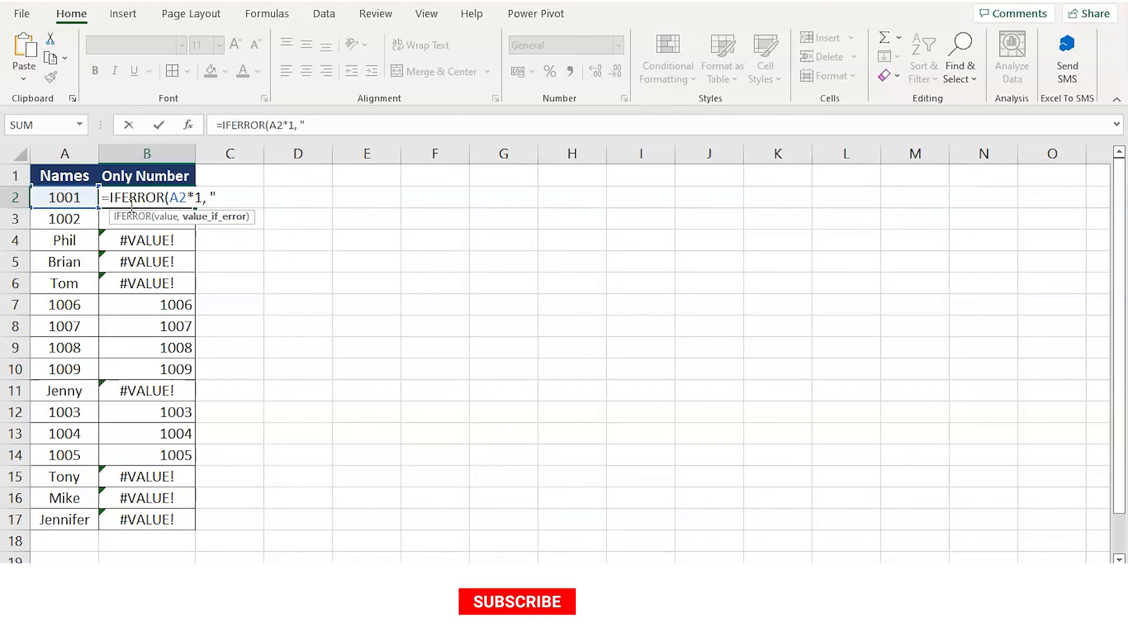
left_click(517, 618)
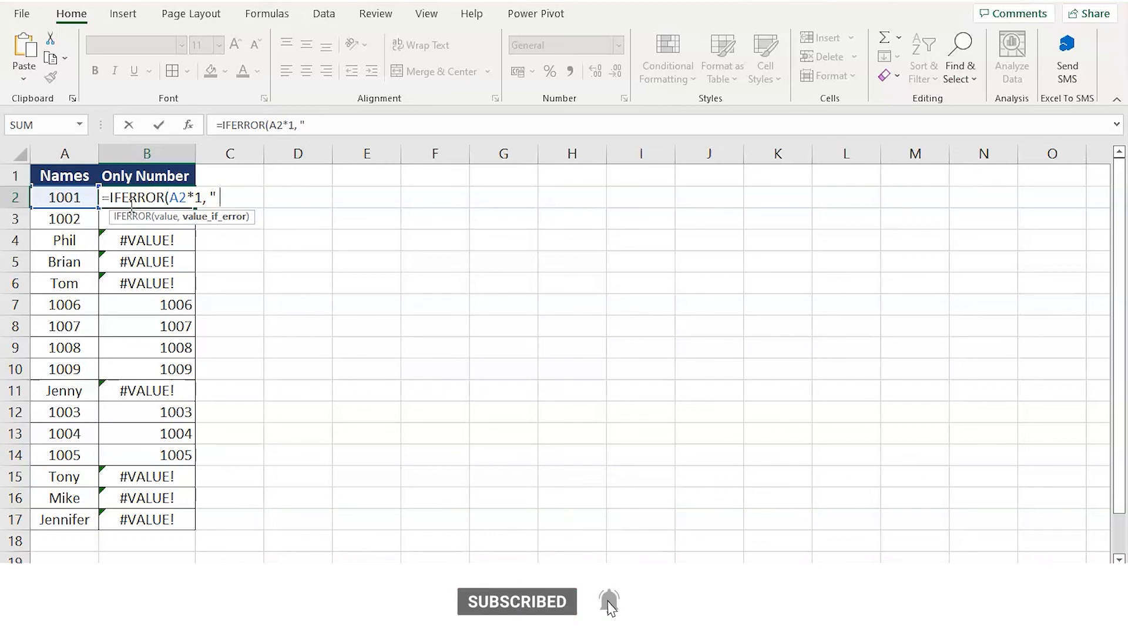